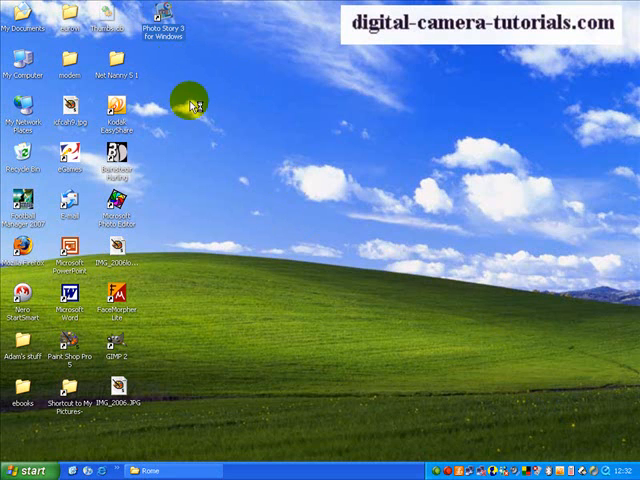
mouse_move(212, 178)
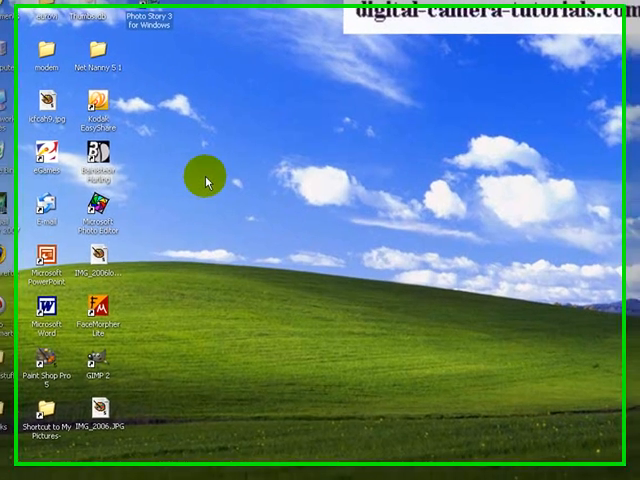
Launch Photo Story 3 for Windows from its desktop shortcut
double_click(146, 14)
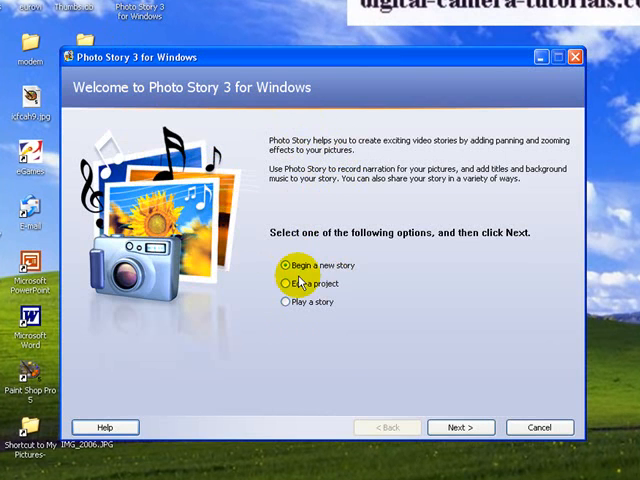
Begin a new story, import the six Rome photos, and show the first one
click(460, 427)
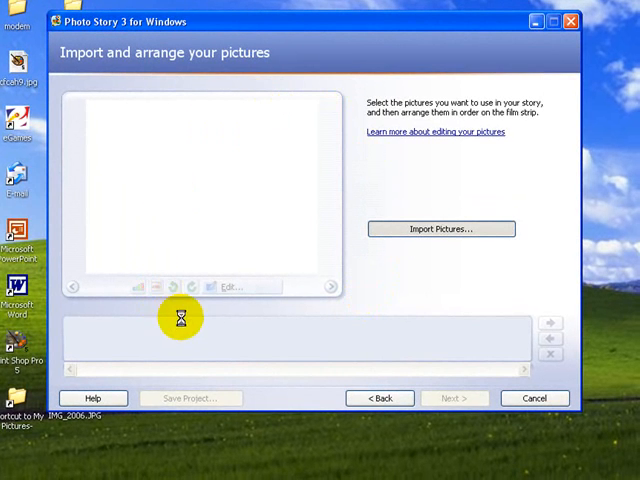
click(441, 229)
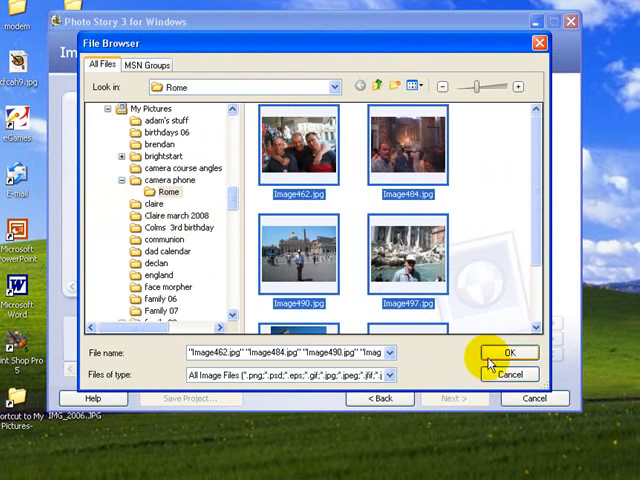
click(511, 353)
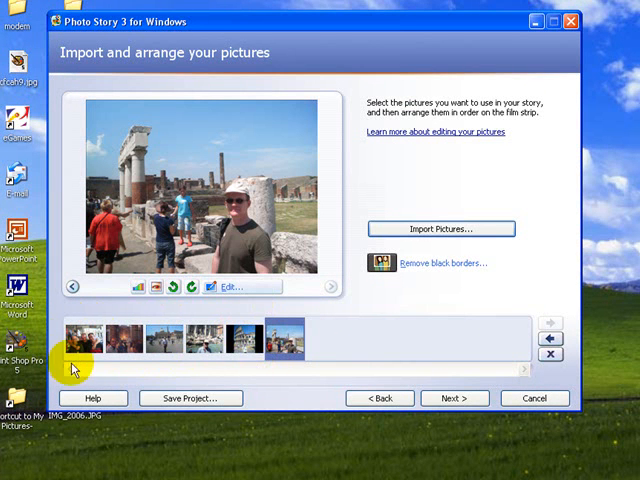
mouse_move(391, 270)
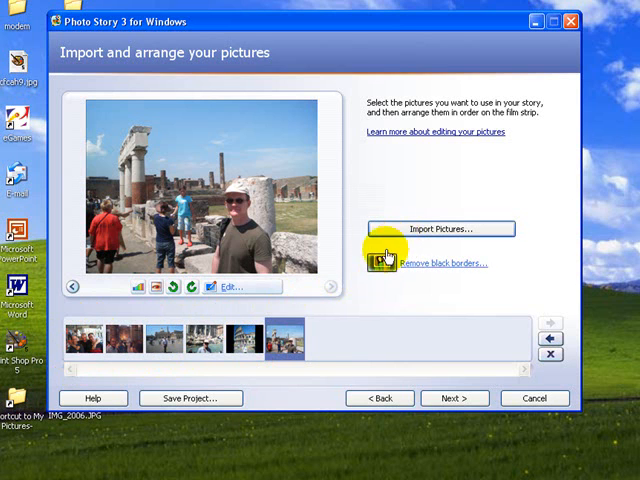
click(85, 340)
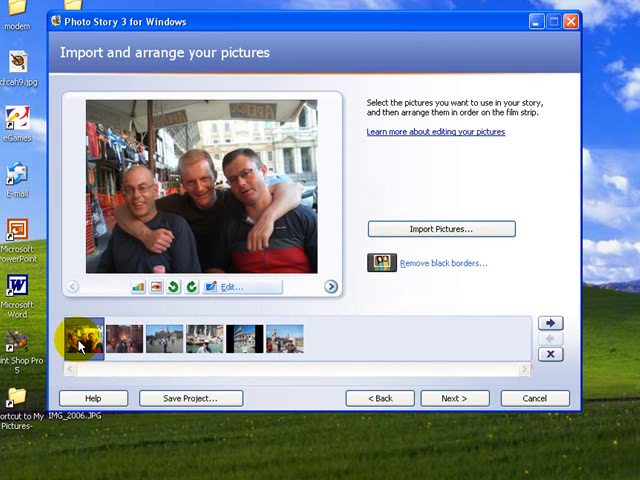
mouse_move(178, 317)
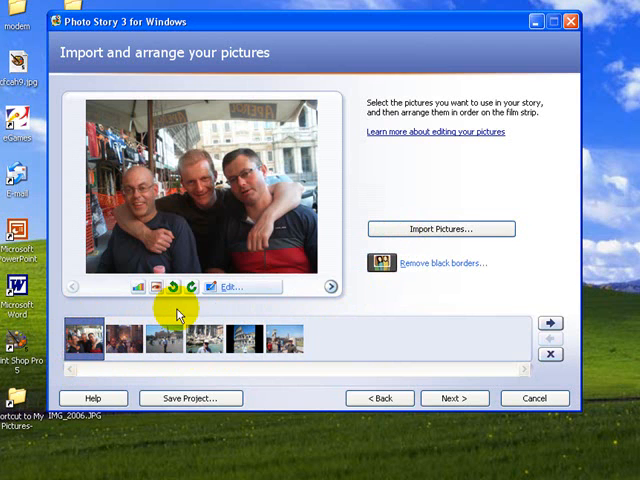
mouse_move(452, 398)
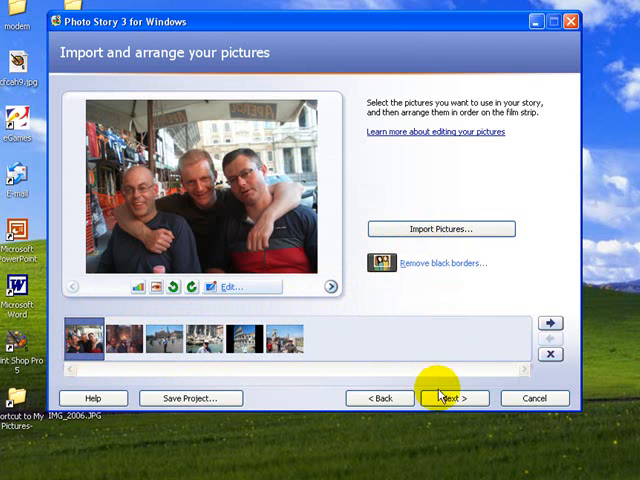
Give the first photo the title 'We arrive in Rome'
click(453, 398)
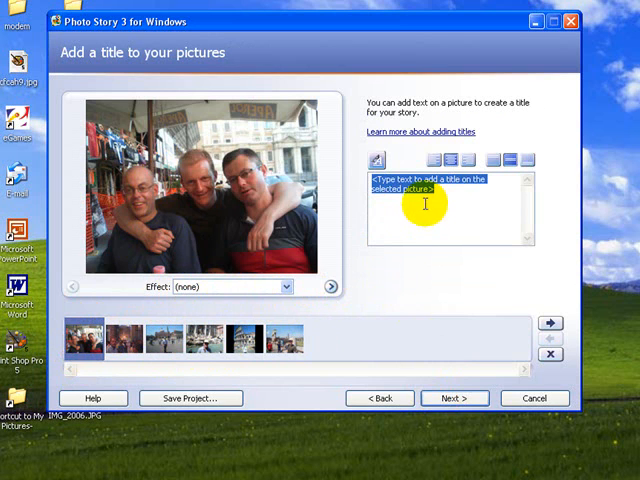
mouse_move(210, 205)
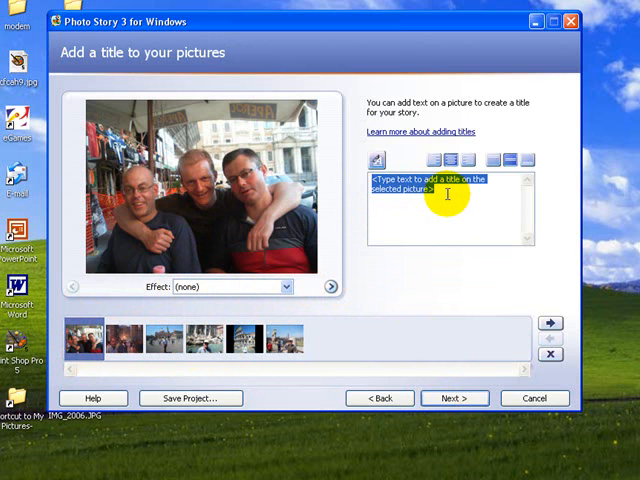
text(We a)
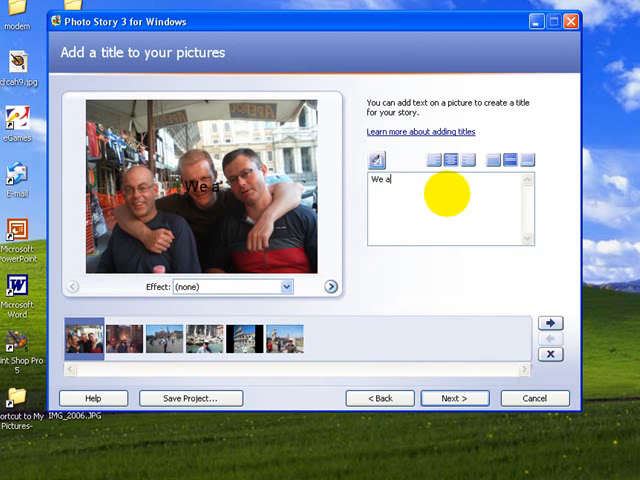
text(rrive)
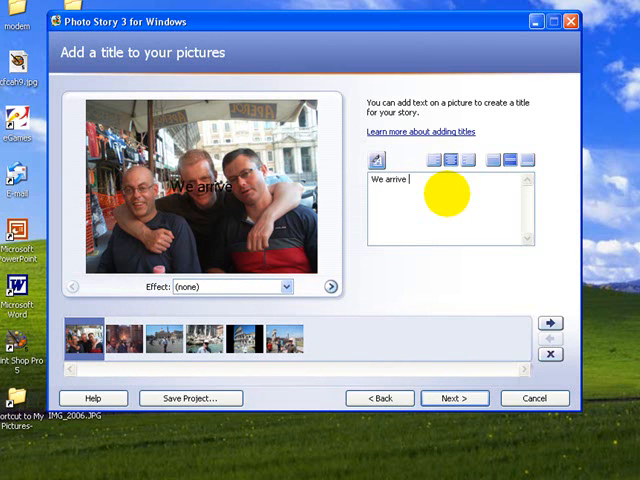
text(in Rome)
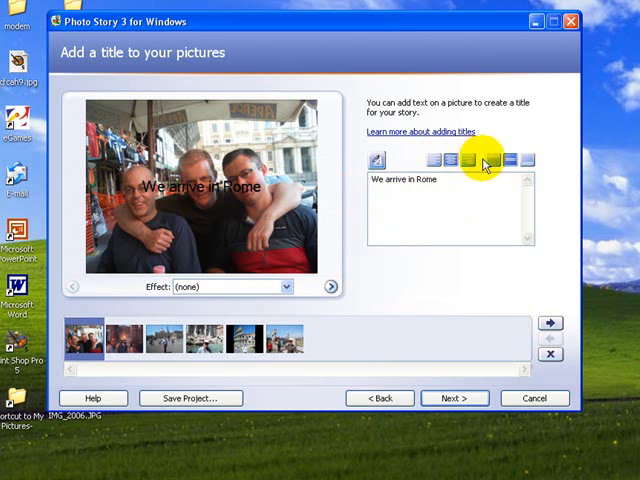
Try top, middle and bottom caption positions, settling on top alignment
click(496, 160)
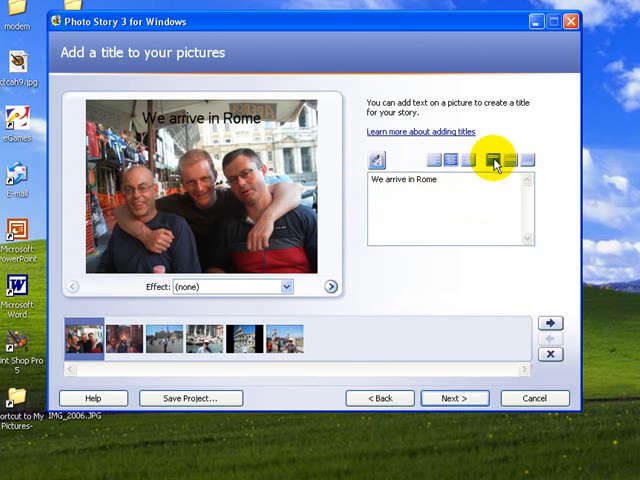
click(508, 160)
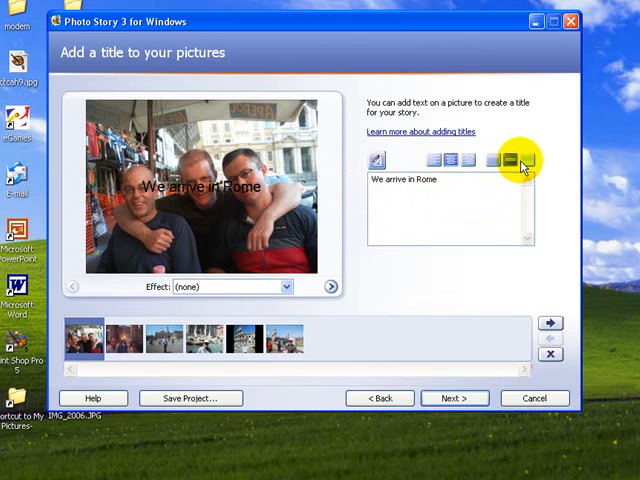
click(491, 160)
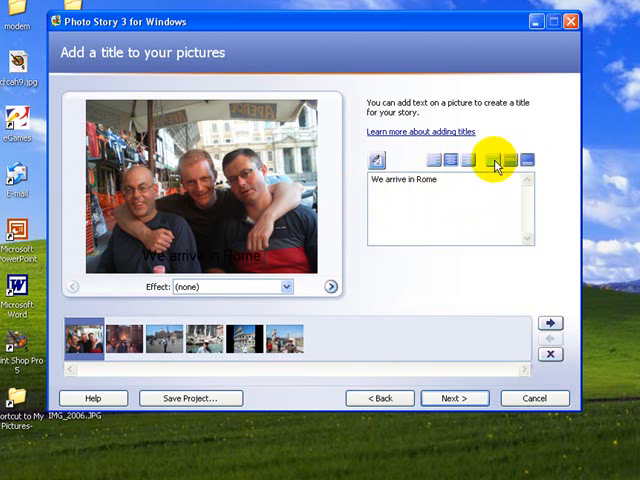
click(490, 160)
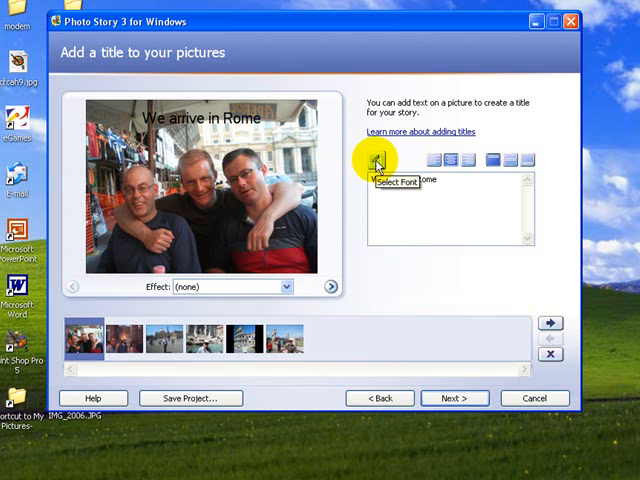
Colour the 'We arrive in Rome' caption lime green and shrink its font size
click(380, 163)
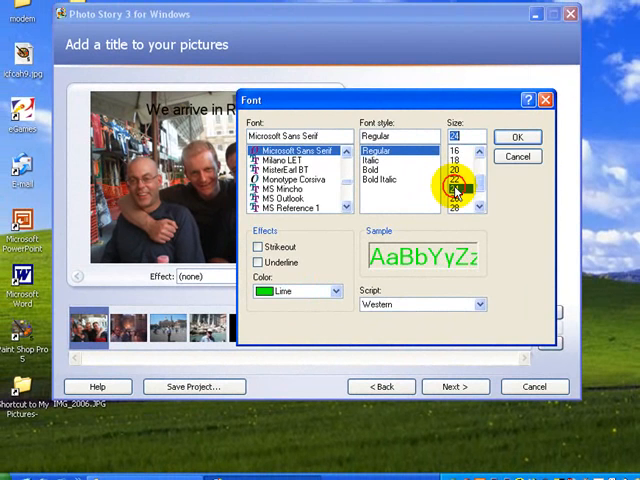
click(518, 136)
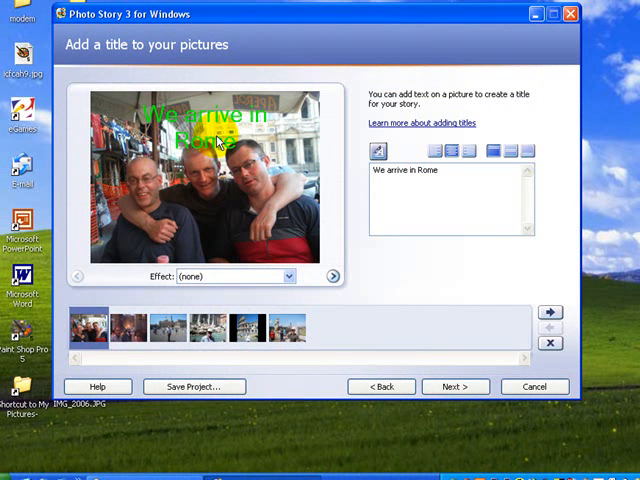
click(378, 151)
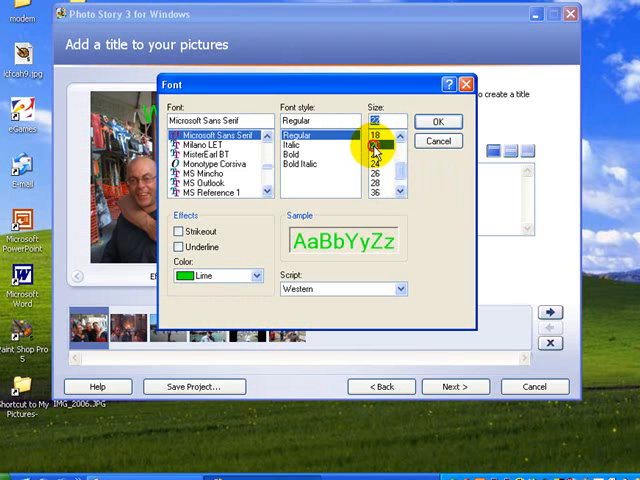
click(438, 120)
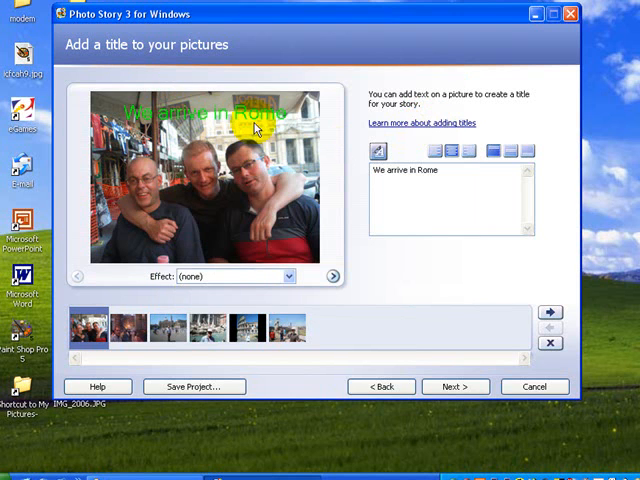
click(128, 328)
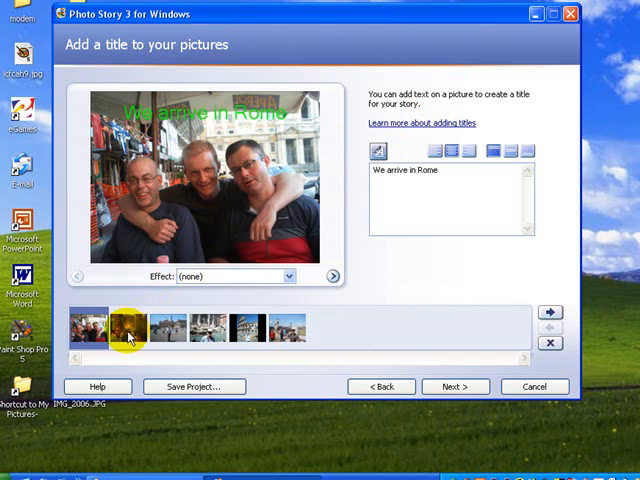
Give the second photo the title 'The Pieta'
click(125, 327)
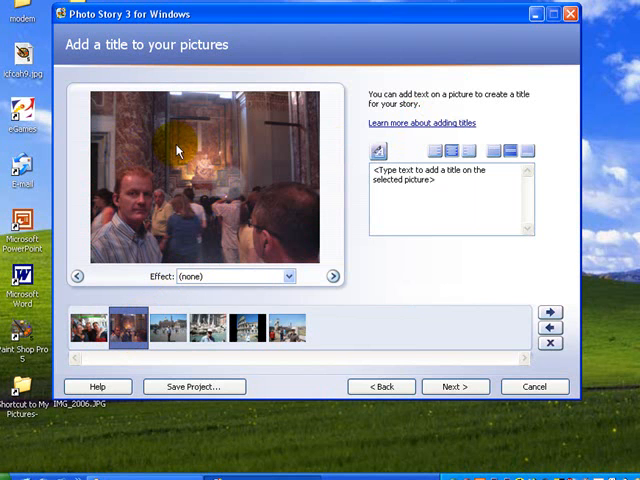
mouse_move(232, 167)
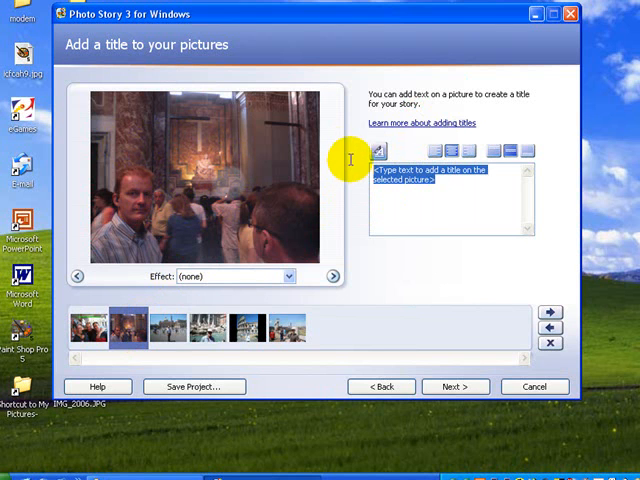
text(The)
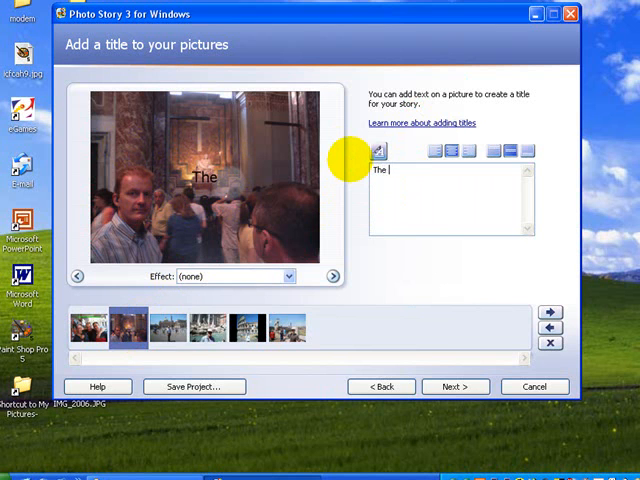
text(Pieta)
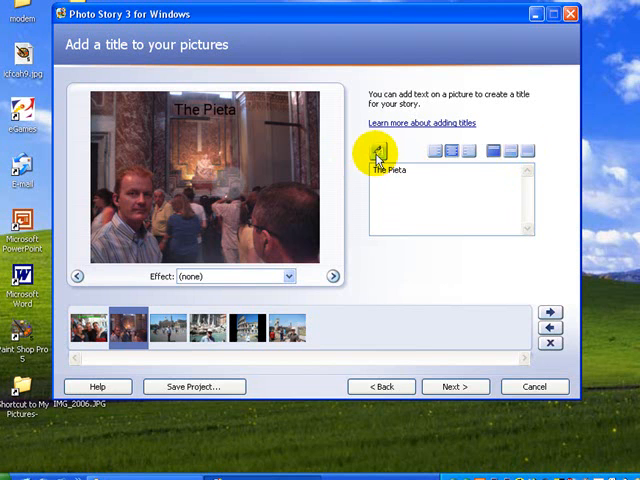
Make 'The Pieta' caption yellow, then select the St Peter's Square photo
click(376, 158)
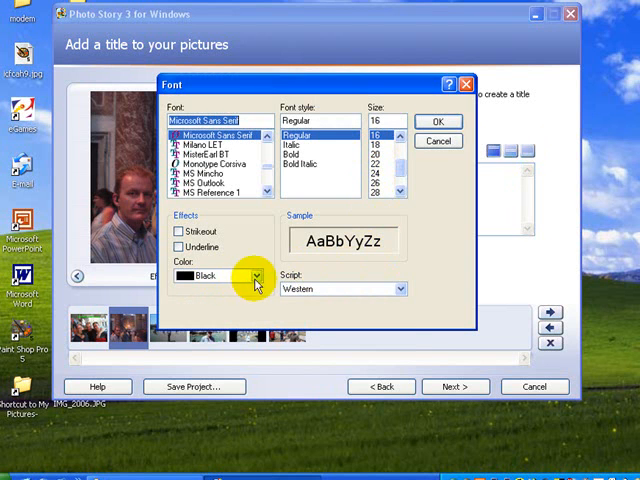
click(256, 275)
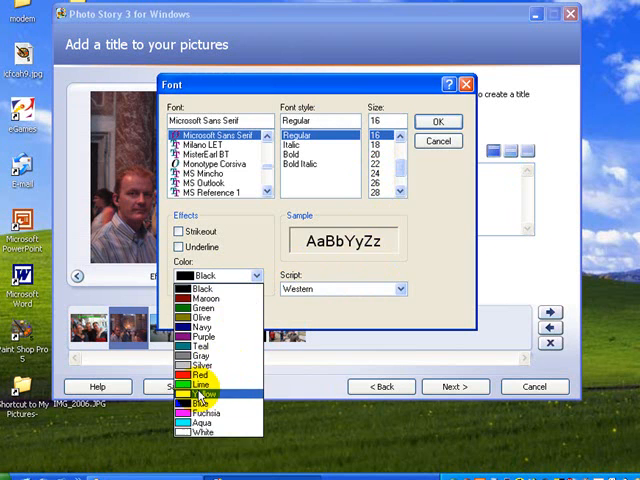
click(215, 387)
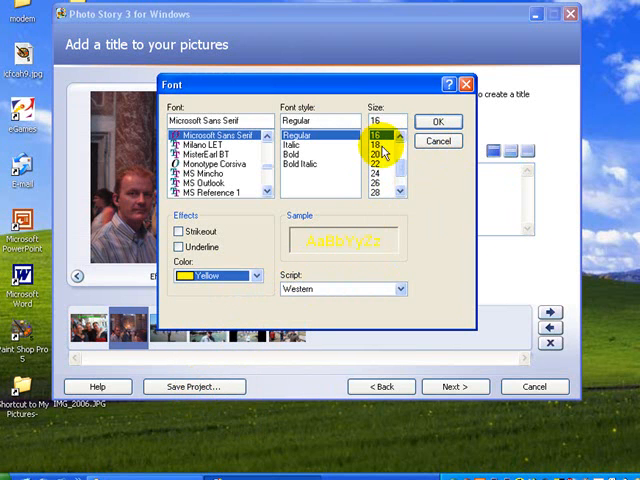
click(436, 120)
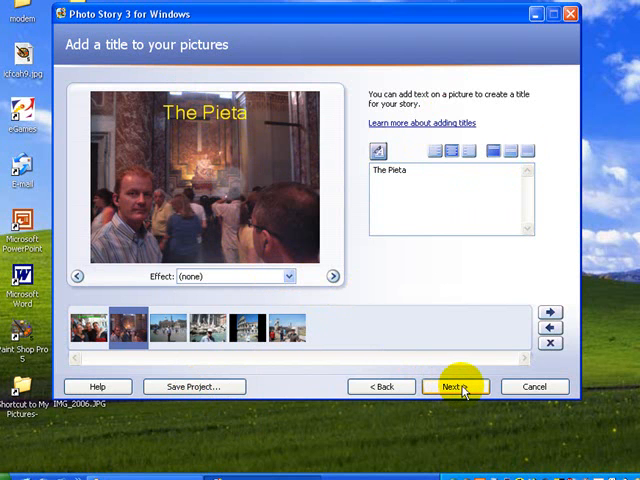
click(168, 327)
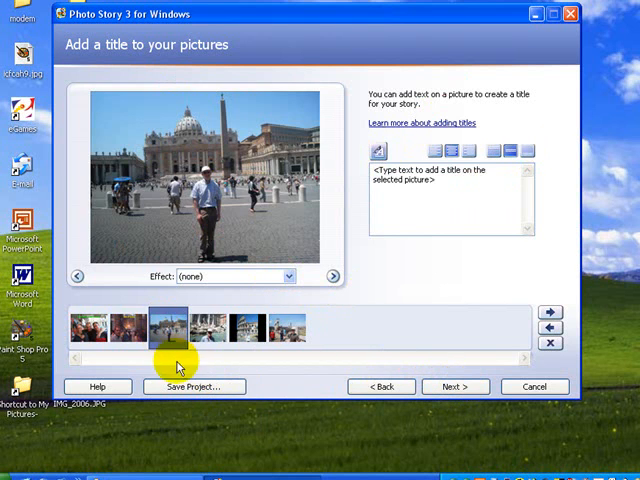
Caption the third photo 'St Peter's' with a white font colour
click(440, 182)
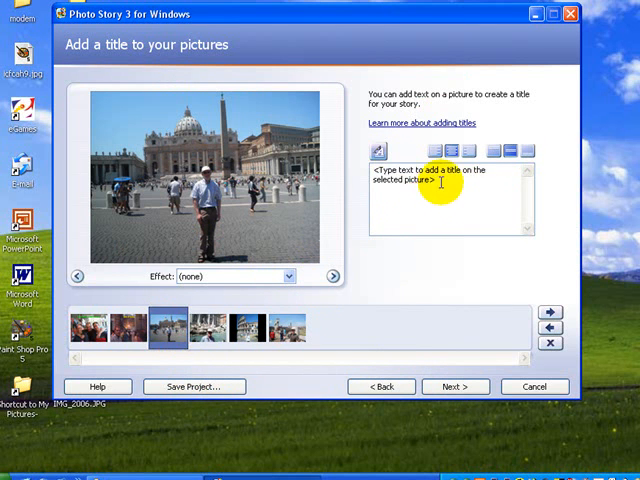
text(5)
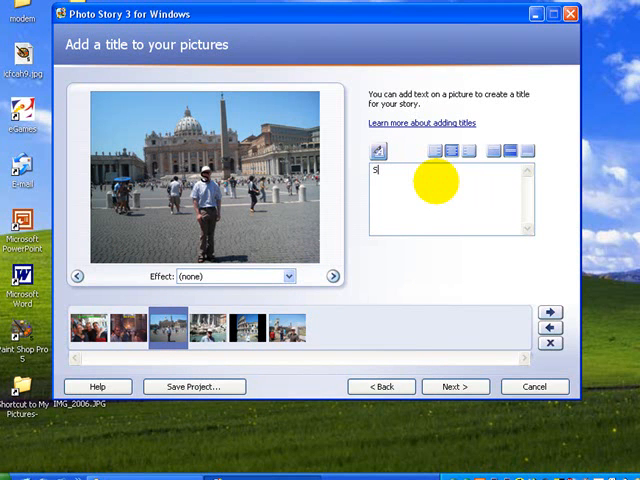
text(t Peter)
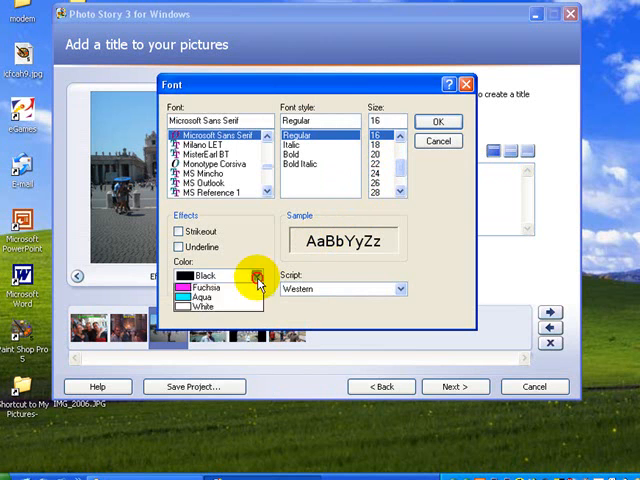
click(256, 276)
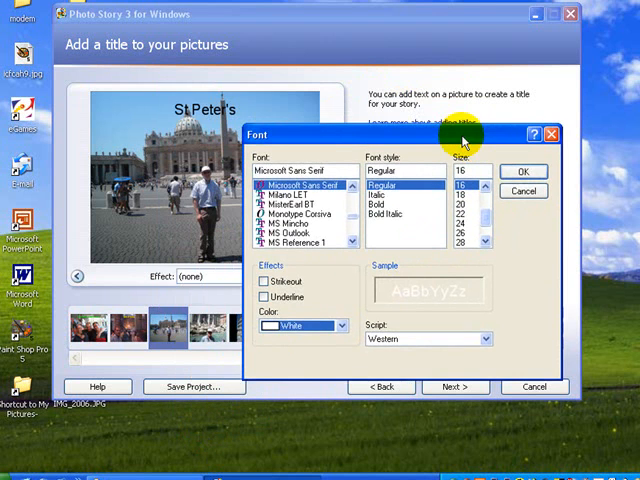
click(521, 171)
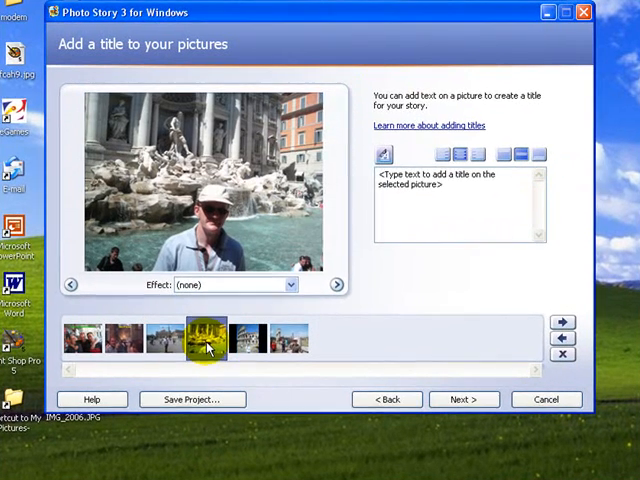
Give the Trevi Fountain photo the title 'Trevi Fountain'
click(455, 190)
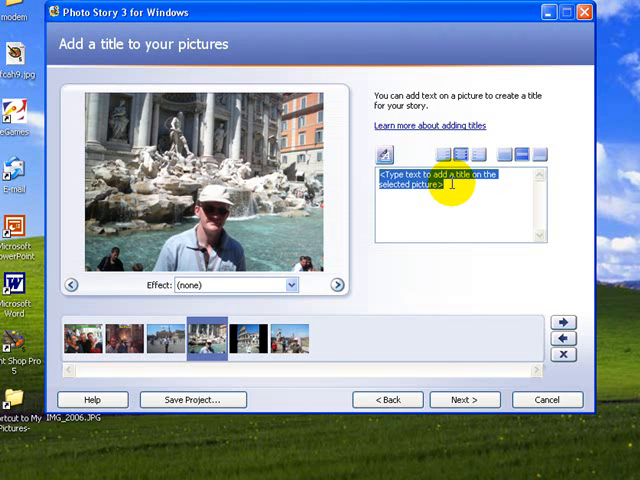
text(Trevi Fount)
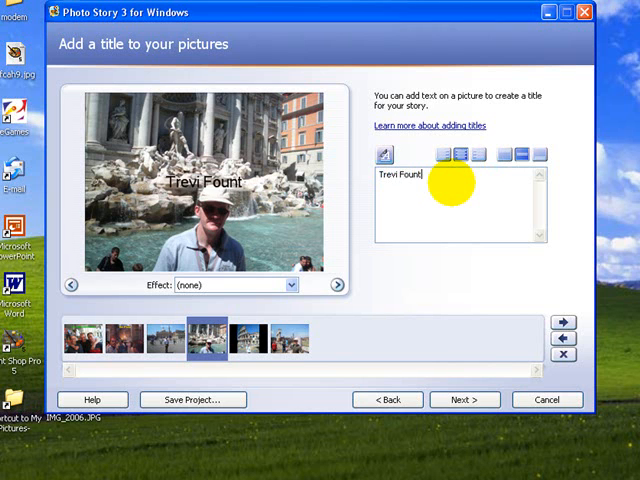
text(ain)
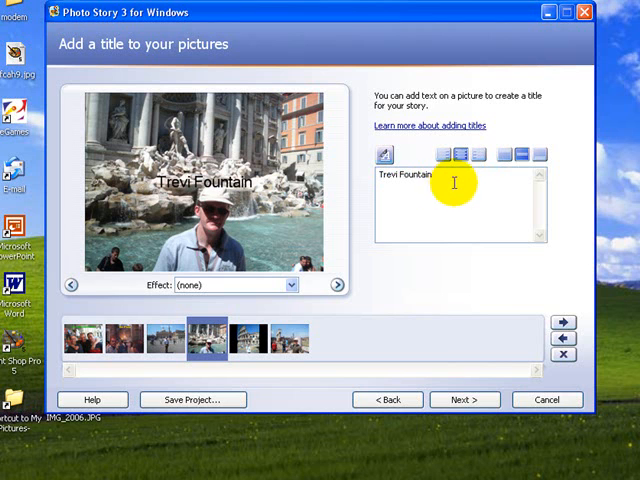
mouse_move(192, 273)
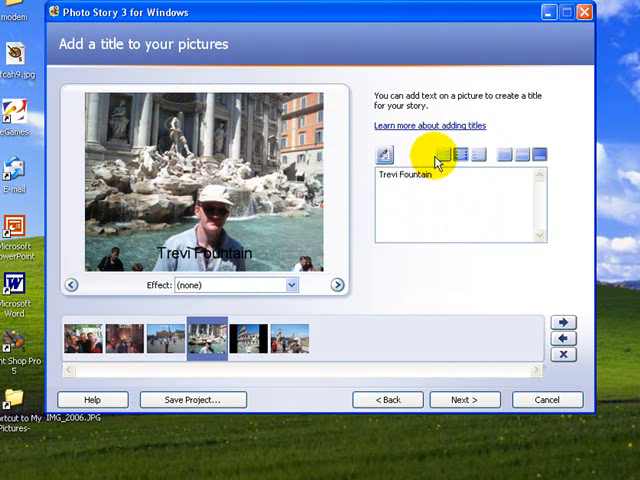
Set the Trevi Fountain caption's font colour to red
click(385, 155)
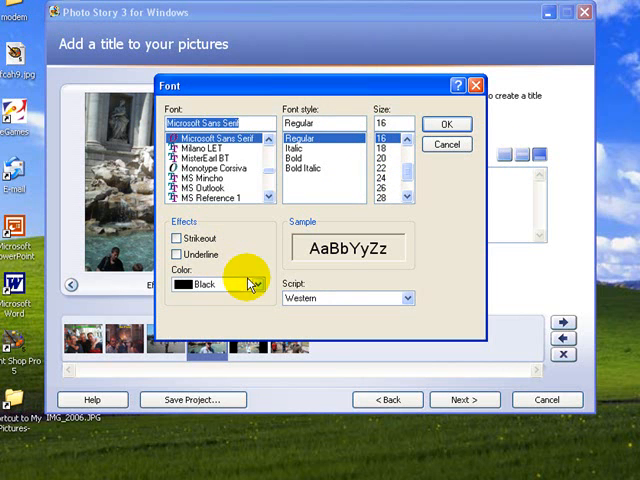
click(263, 284)
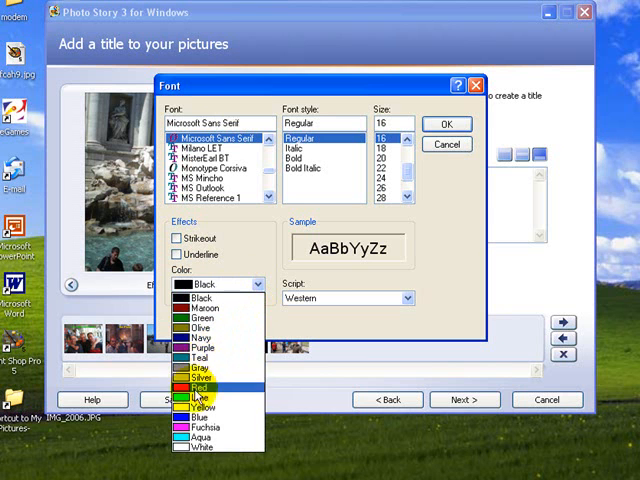
click(198, 384)
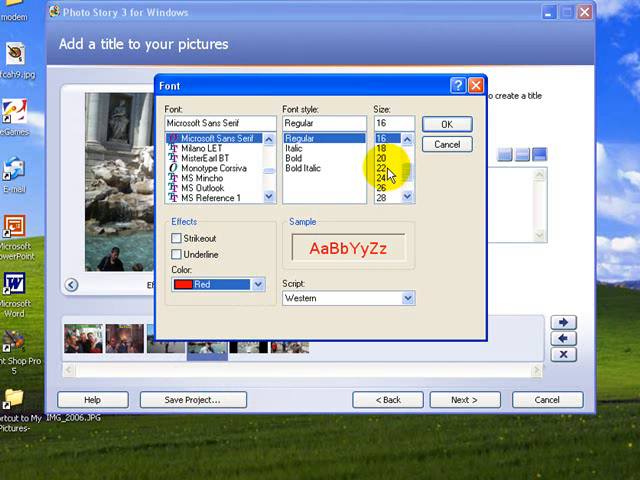
click(446, 124)
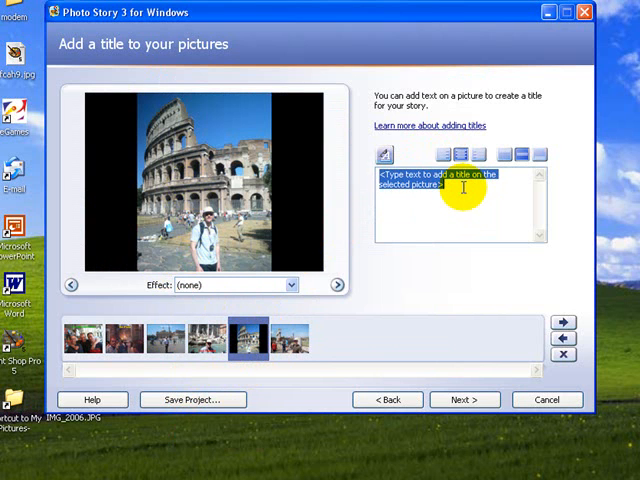
Caption the Colosseum photo 'Colloseum' in fuchsia at size 20
text(Colloseum)
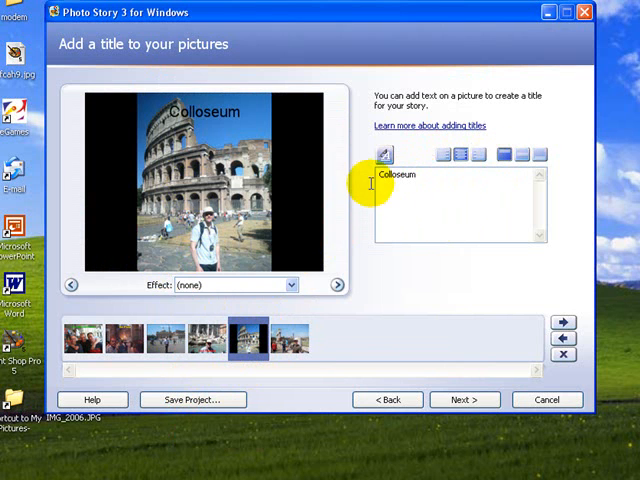
click(384, 154)
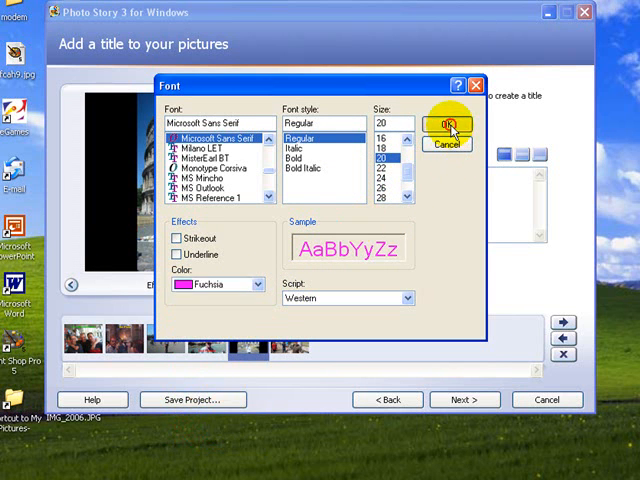
click(446, 123)
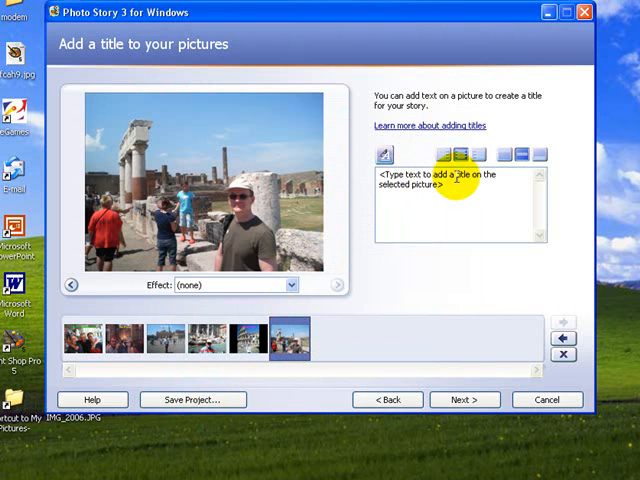
Caption the sixth photo 'Pompeii' at the top in olive, then continue to narration
text(Pompeii)
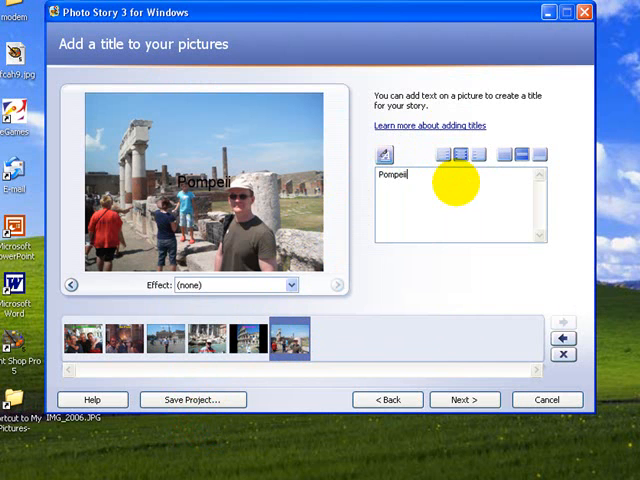
click(503, 155)
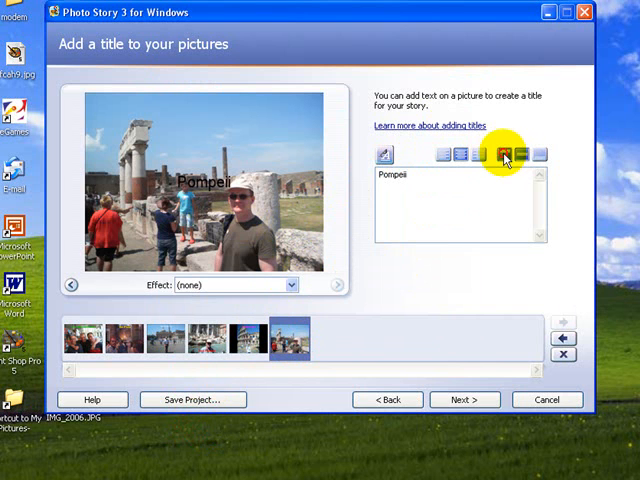
click(506, 155)
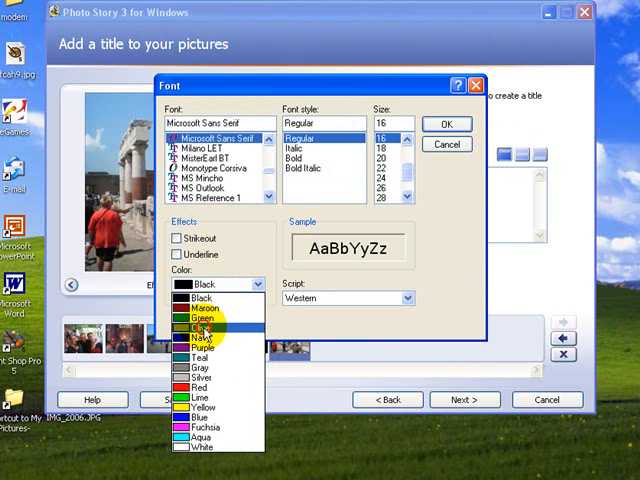
click(203, 330)
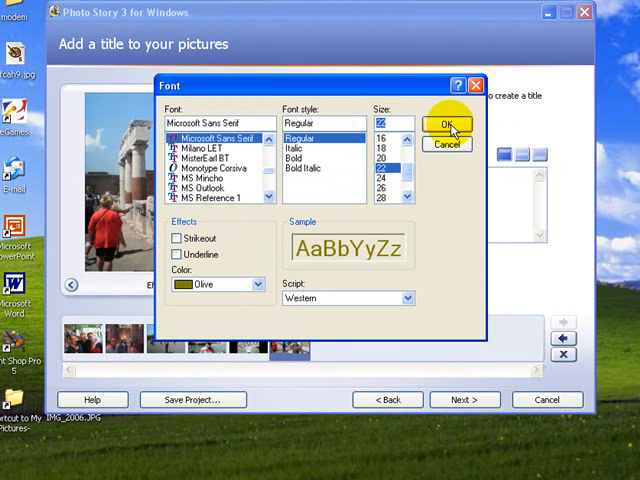
click(445, 124)
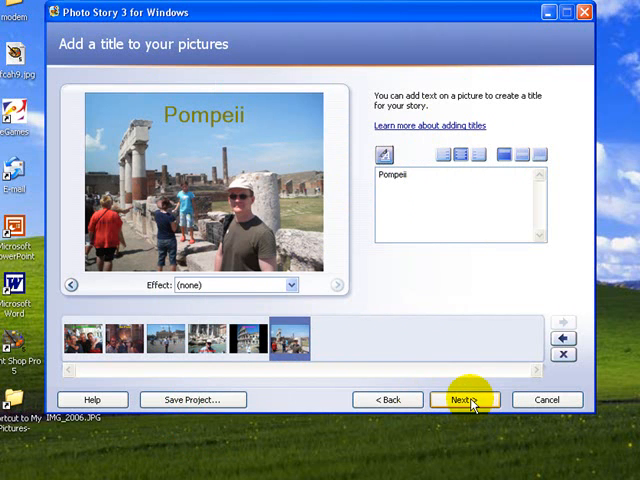
click(460, 399)
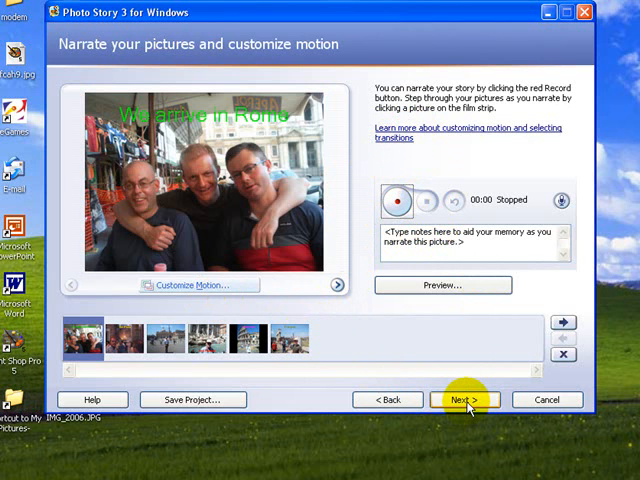
Skip narration and music, targeting output file 'Rome holiday text.wmv' in the Rome folder
click(466, 399)
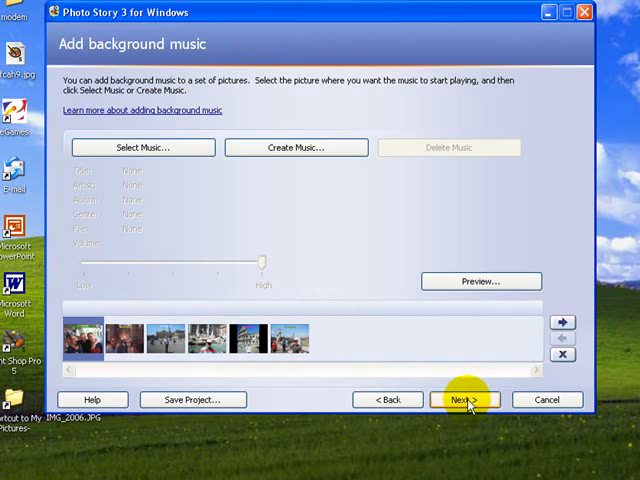
click(464, 399)
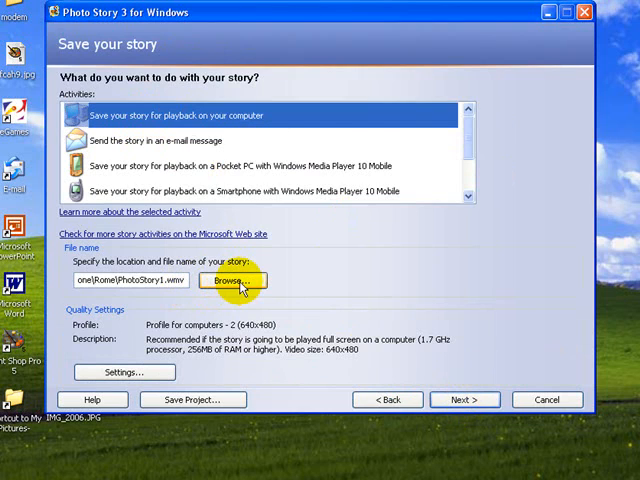
click(232, 280)
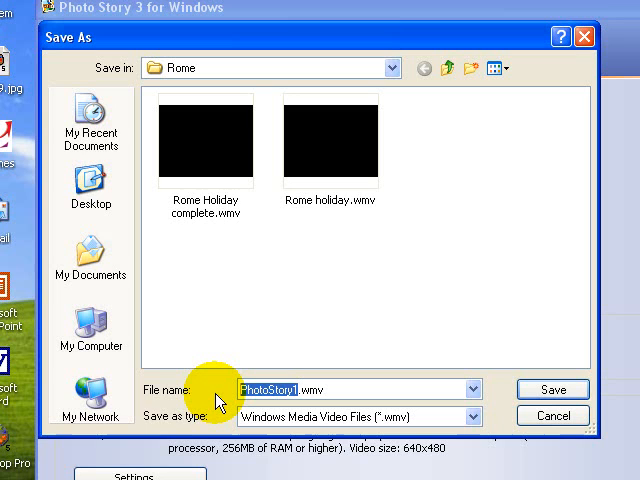
text(Rome .wmv)
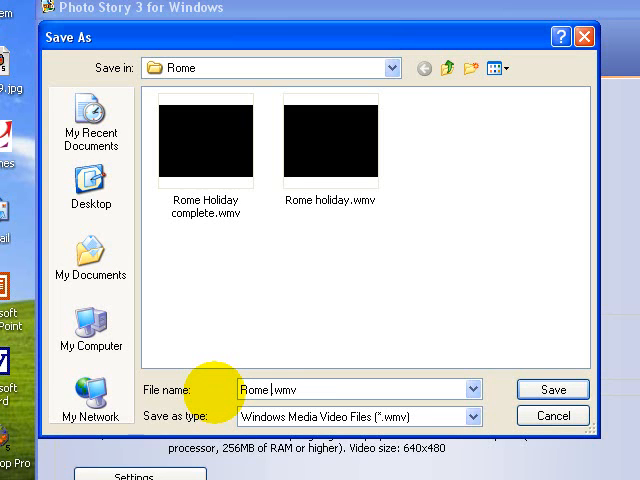
text(holiday text)
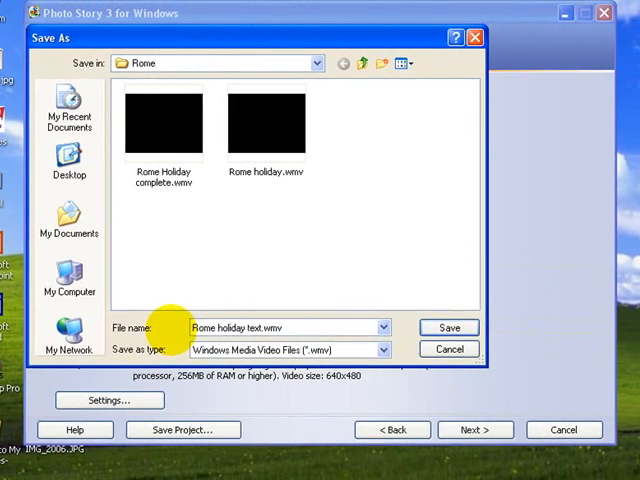
click(448, 327)
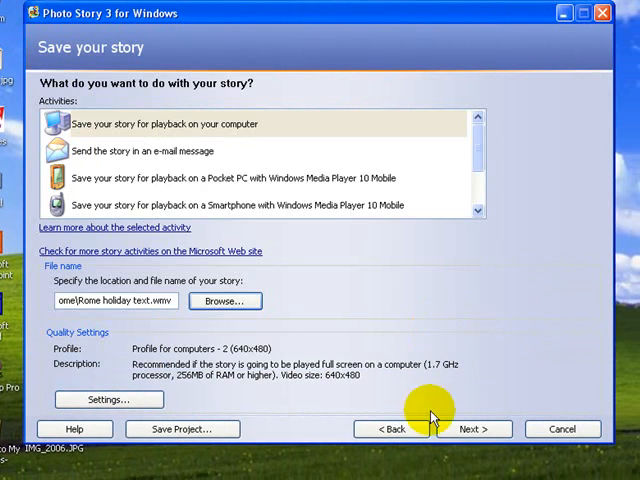
Build the story into Rome holiday text.wmv and wait for the 747 KB video to finish
click(478, 429)
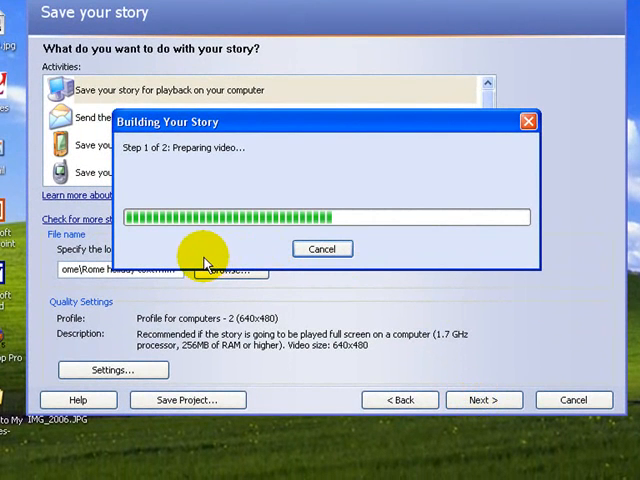
mouse_move(153, 160)
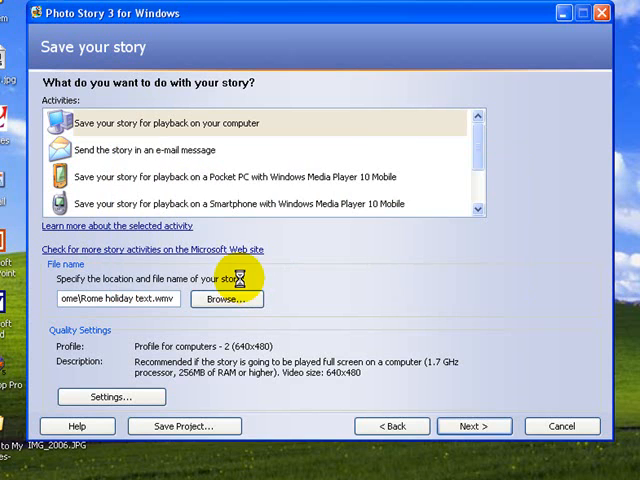
click(475, 426)
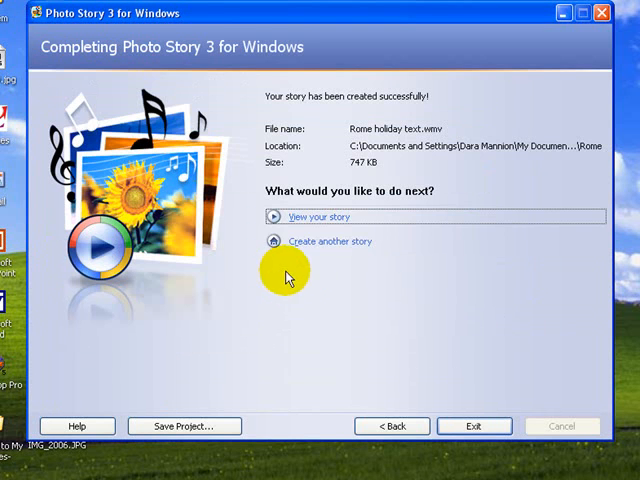
mouse_move(318, 221)
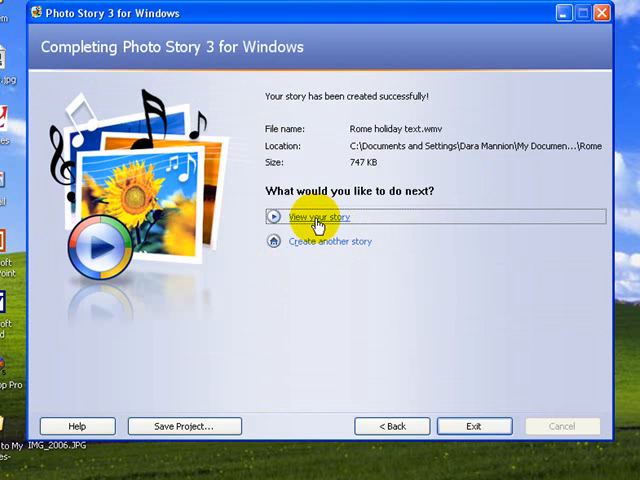
click(318, 217)
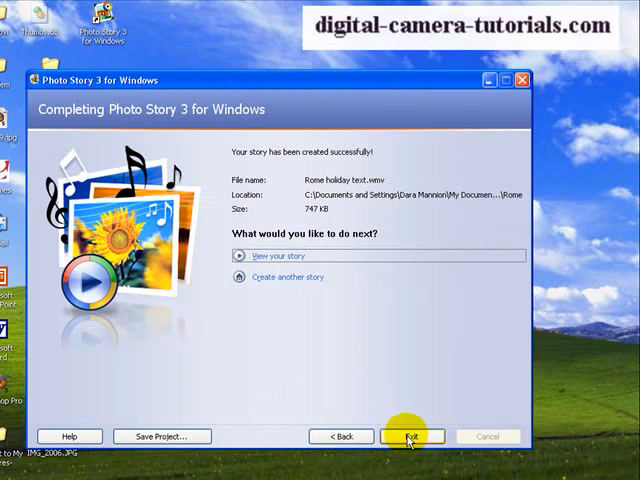
Exit and save the story as 'Rome project' in My Documents > camera phone > Rome
click(415, 436)
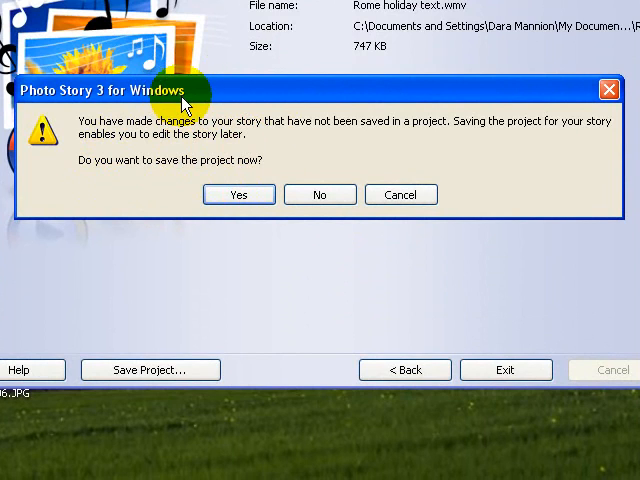
click(238, 194)
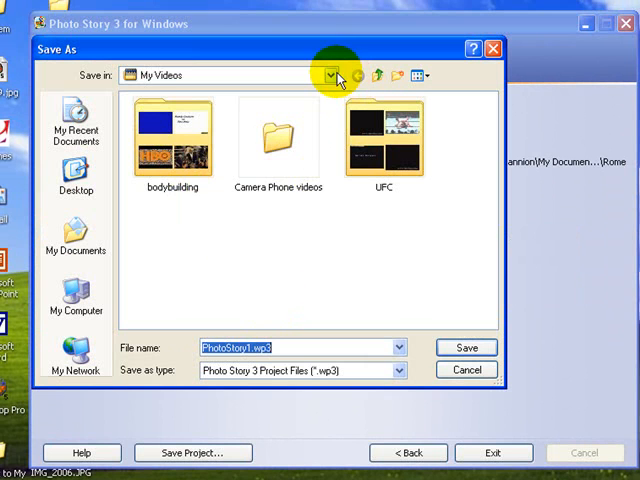
click(331, 75)
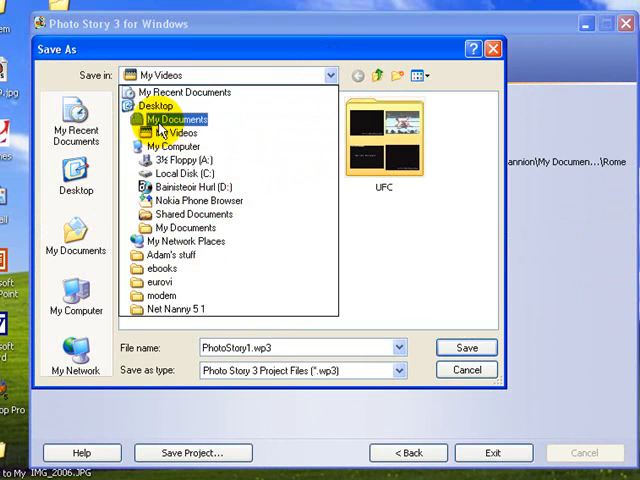
click(168, 119)
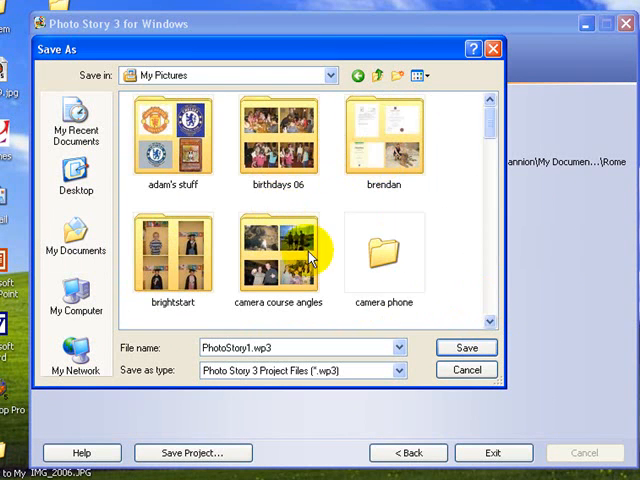
double_click(389, 250)
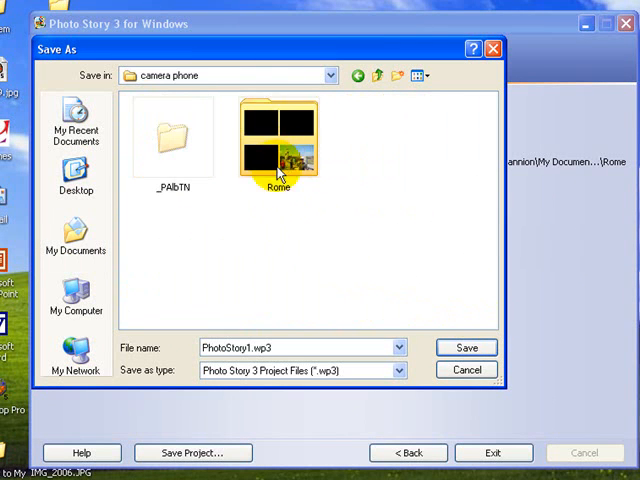
double_click(278, 135)
text(projec)
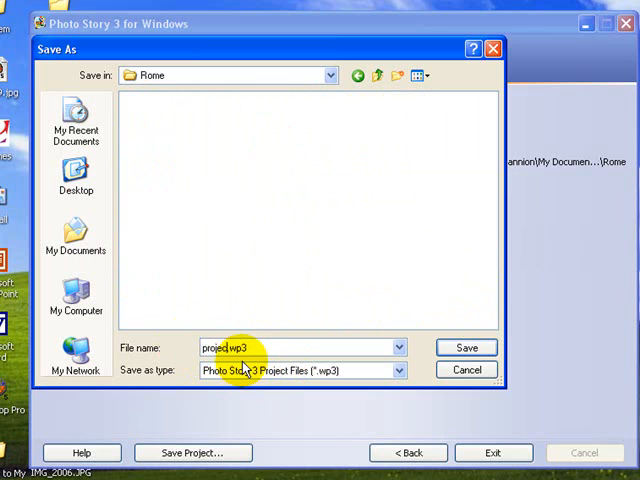
text(Rome)
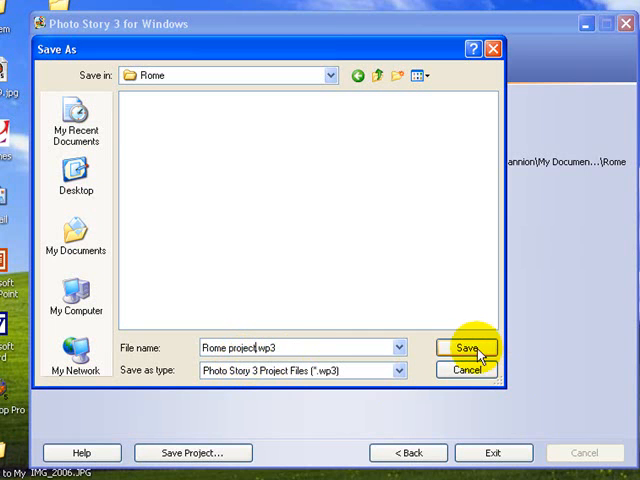
click(465, 348)
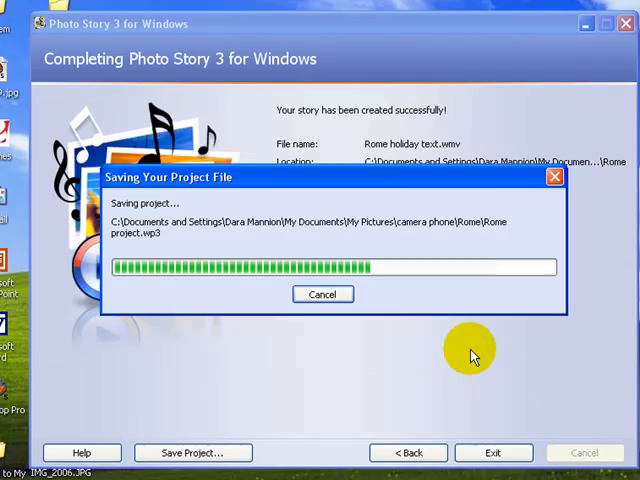